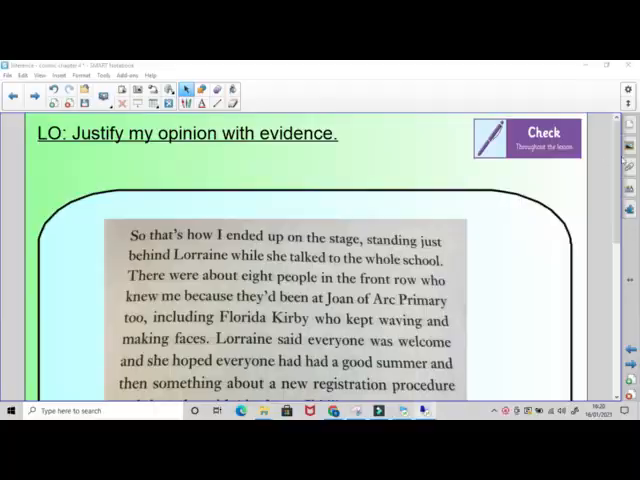
Scroll the page until the third question about Mrs. Sass being keen to see Year 7 is visible.
scroll("down", 3)
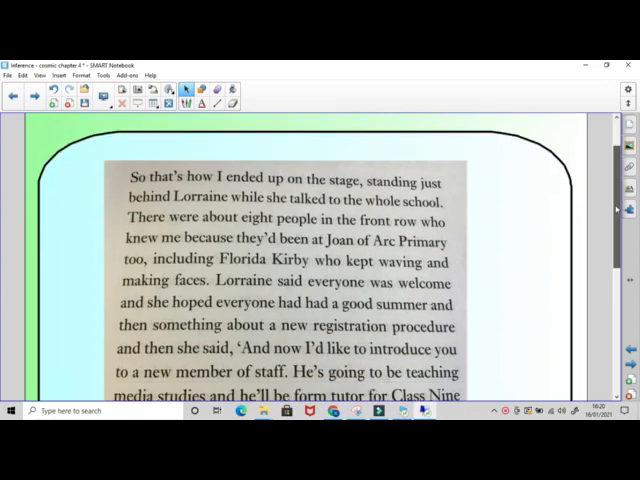
scroll("down", 3)
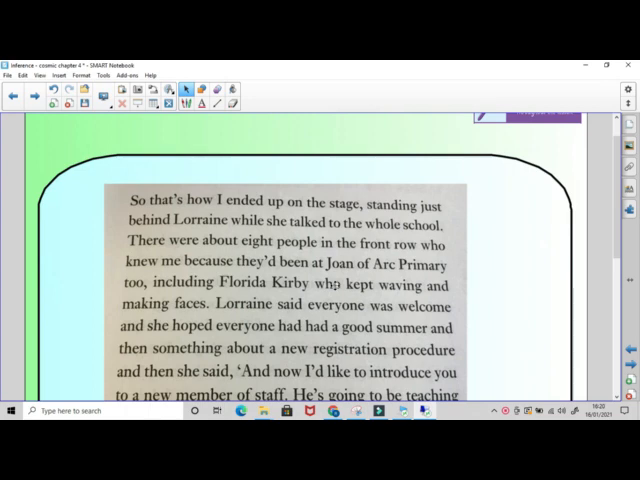
mouse_move(88, 304)
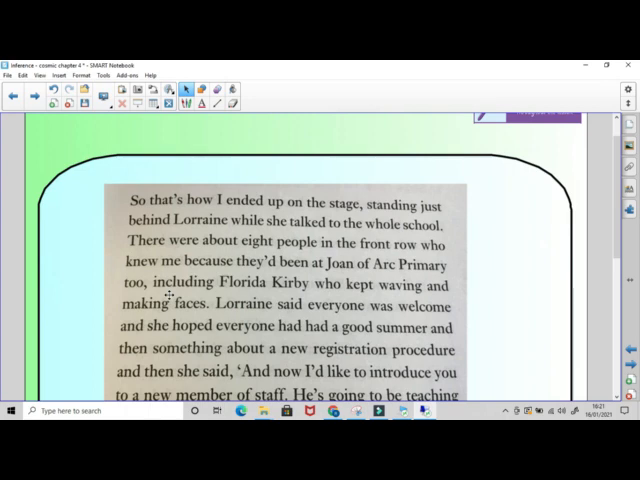
mouse_move(614, 226)
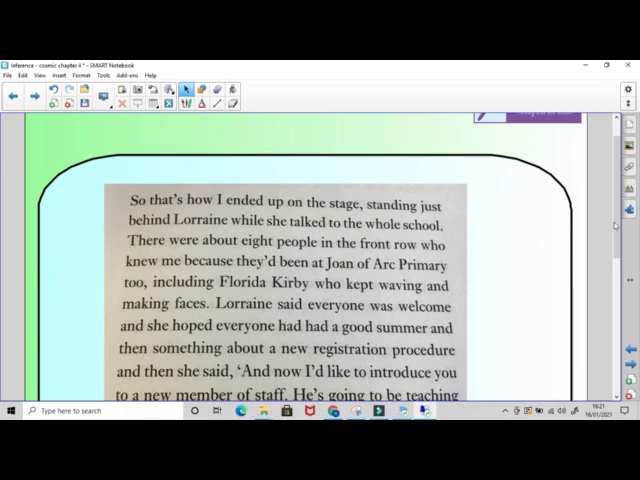
scroll("down", 3)
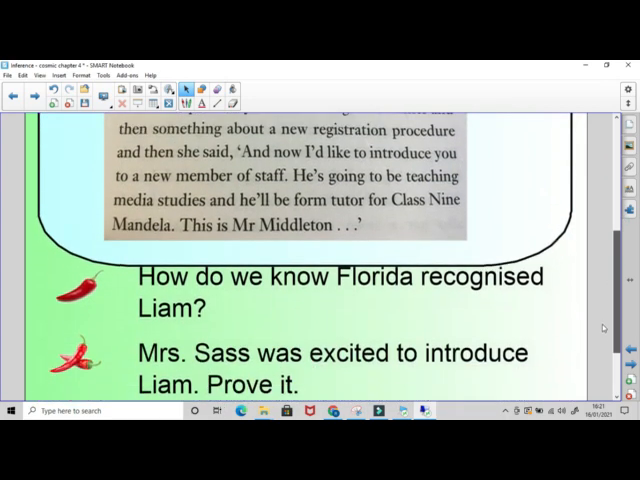
scroll("down", 3)
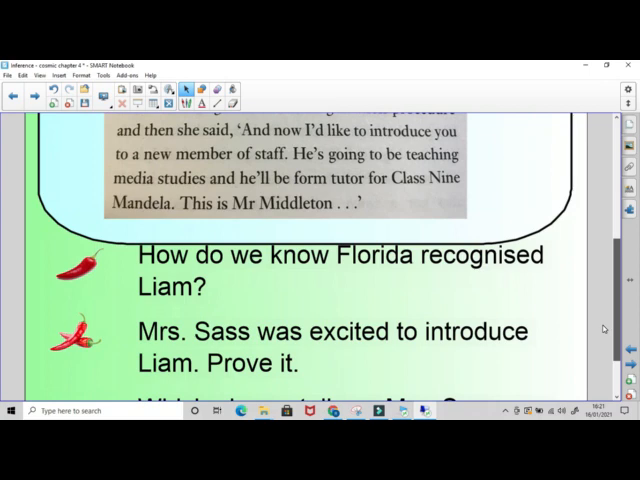
scroll("up", 3)
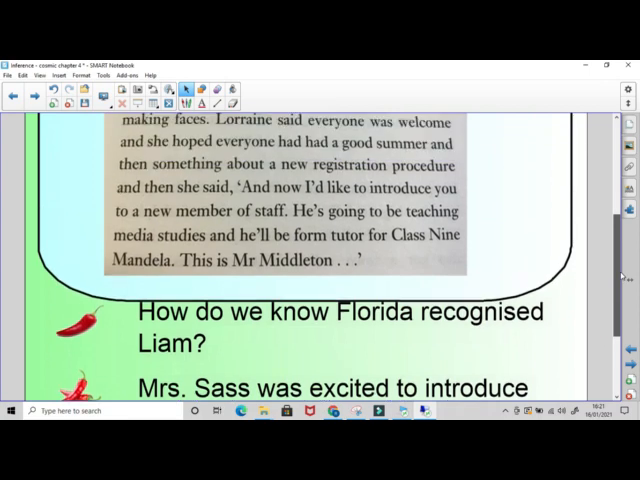
scroll("up", 3)
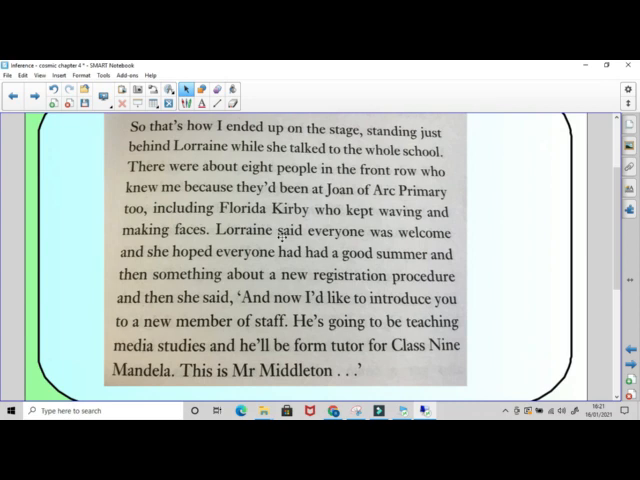
mouse_move(284, 268)
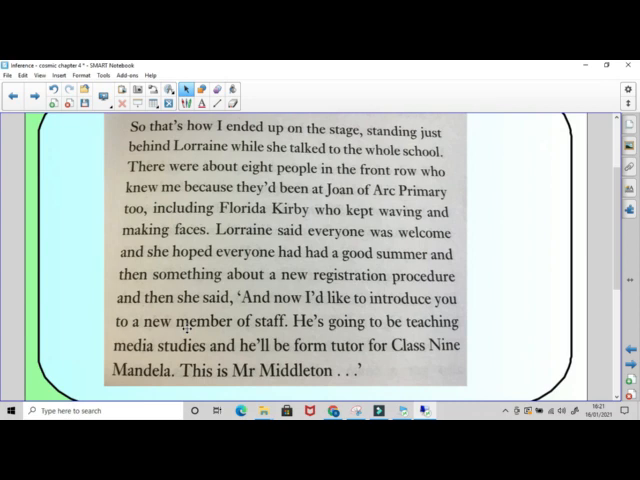
mouse_move(498, 260)
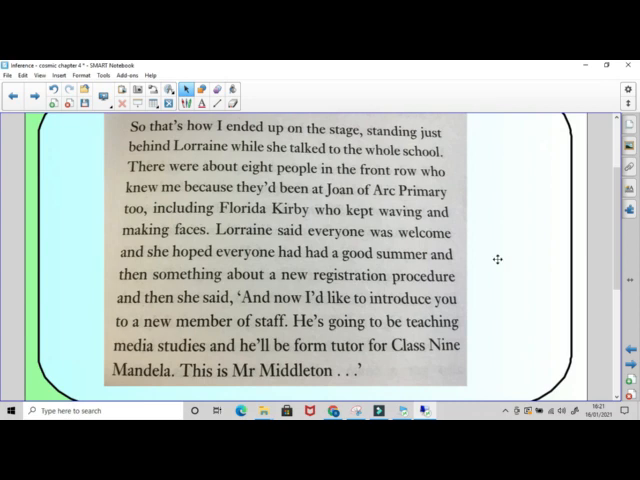
scroll("down", 3)
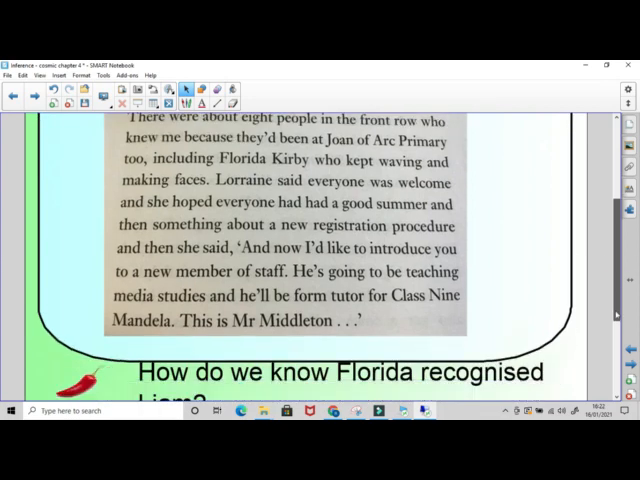
scroll("down", 3)
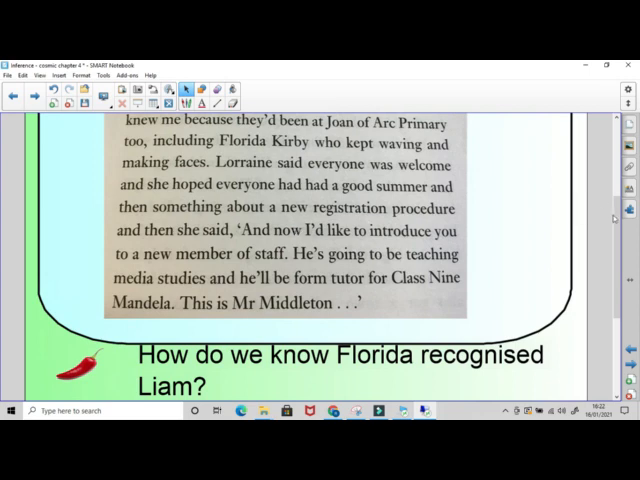
scroll("down", 3)
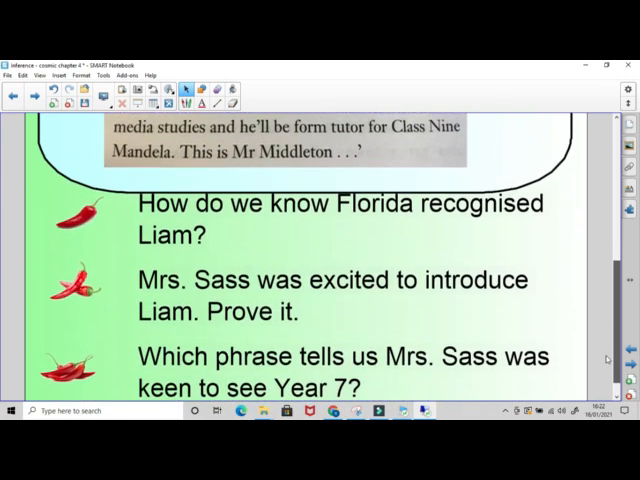
Scroll back up to the tricky words and the root-word question about 'stroking'.
scroll("up", 3)
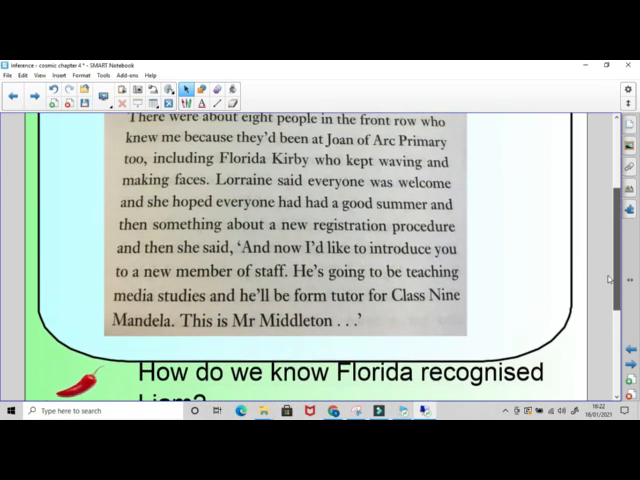
scroll("up", 3)
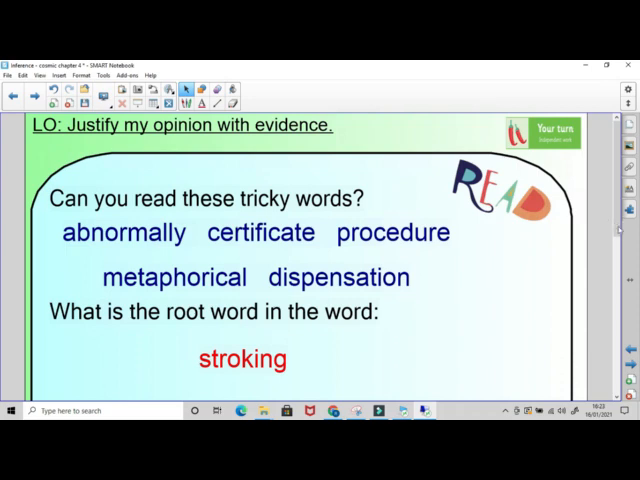
Scroll past the say/shout/whisper/clap/act-it word list to the 'squirmed' extract and question.
scroll("down", 3)
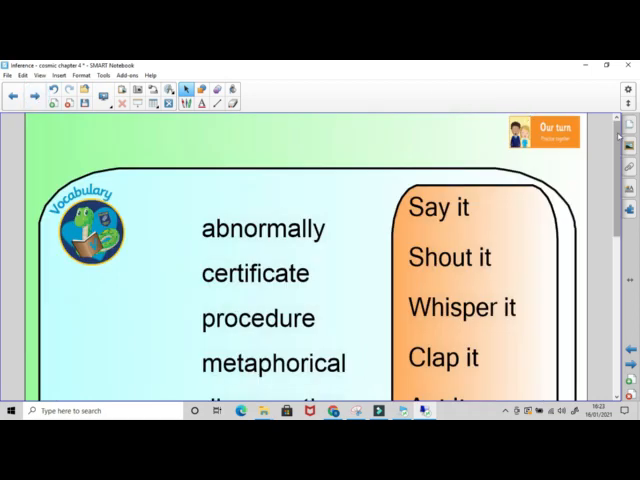
scroll("down", 3)
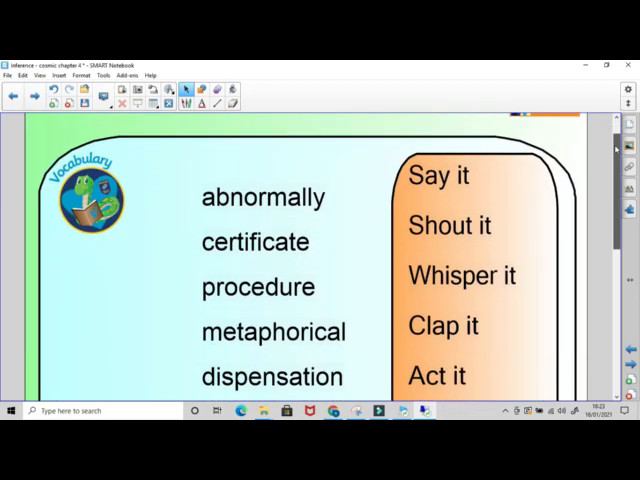
scroll("down", 3)
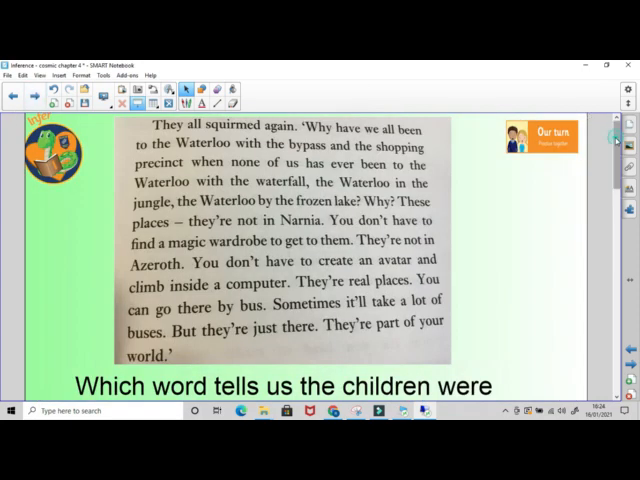
Advance to the 'Your turn' page with the Waterloo High locked-gates extract.
scroll("down", 3)
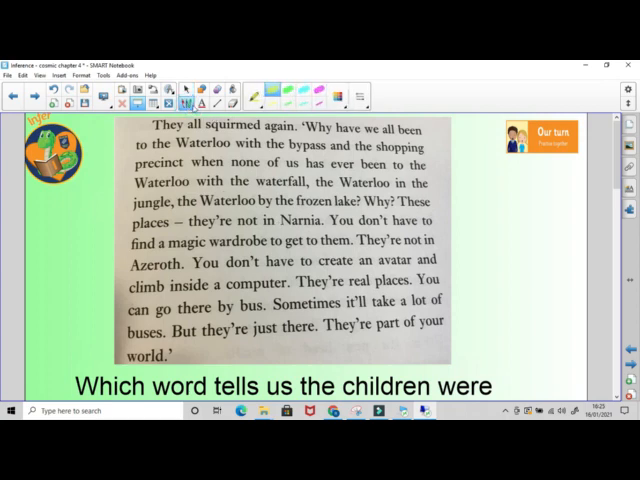
double_click(218, 124)
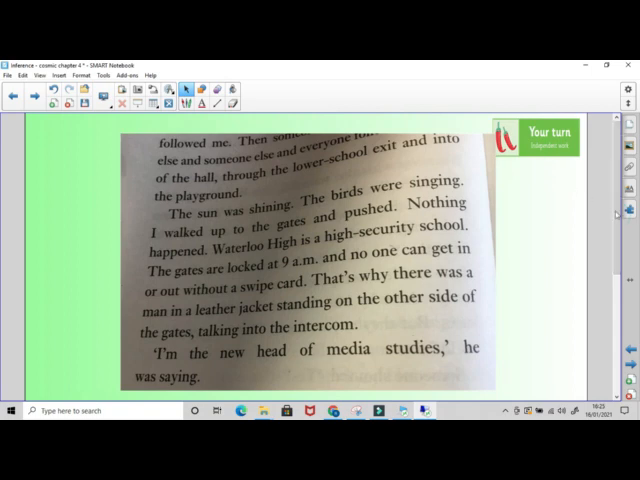
scroll("down", 3)
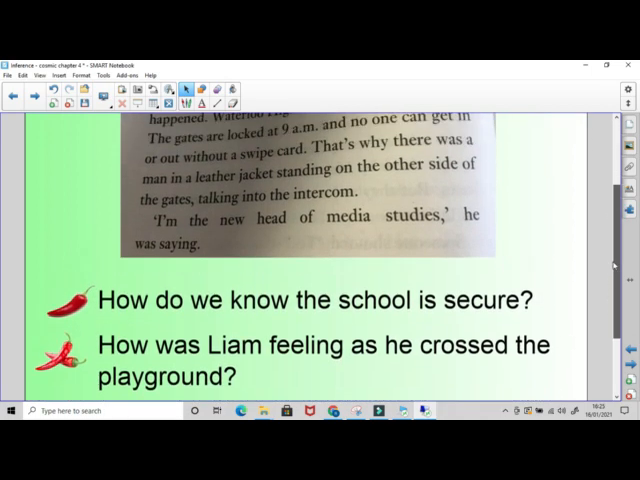
scroll("up", 3)
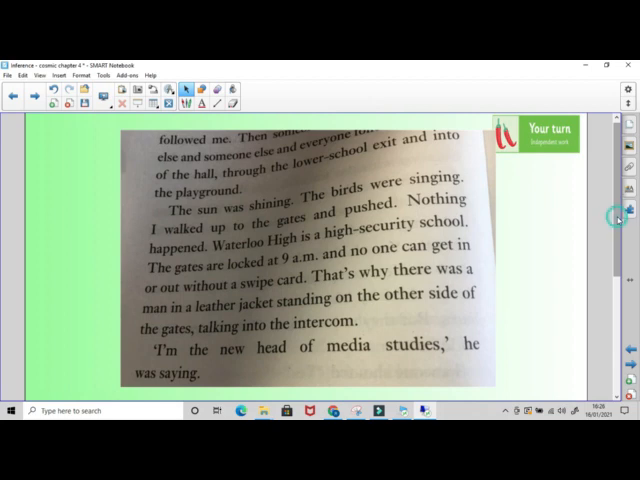
scroll("down", 3)
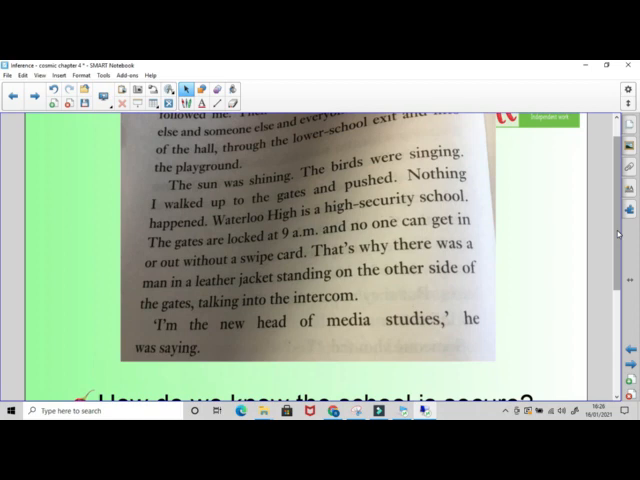
scroll("down", 3)
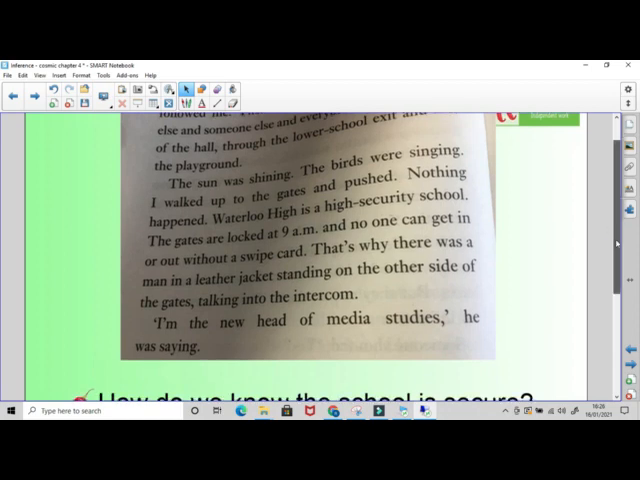
scroll("down", 3)
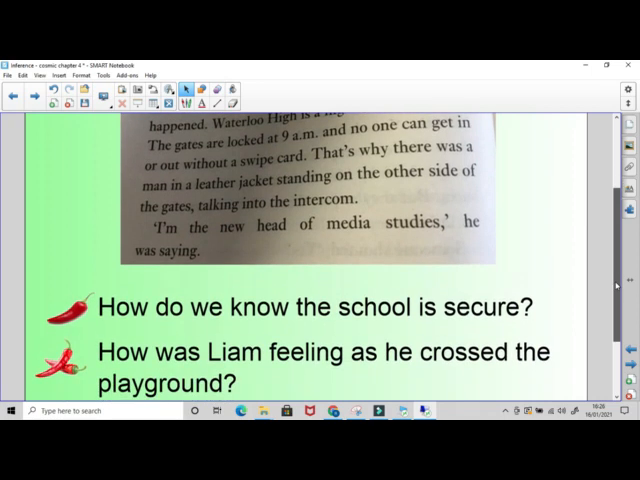
scroll("down", 3)
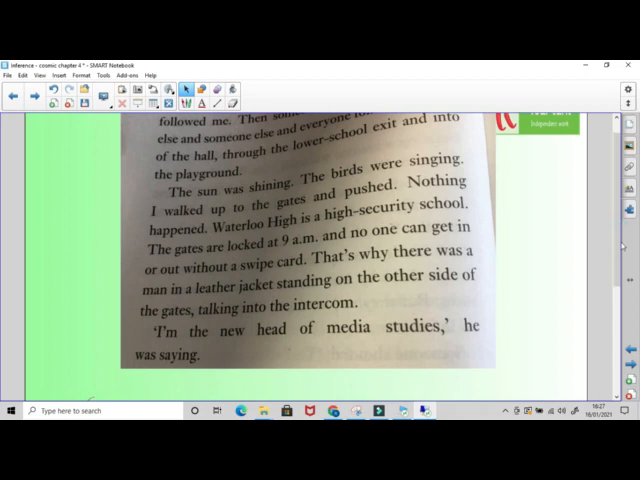
scroll("down", 3)
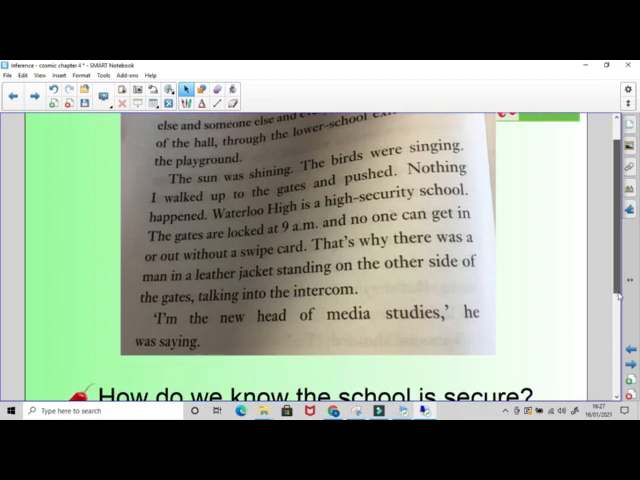
scroll("down", 3)
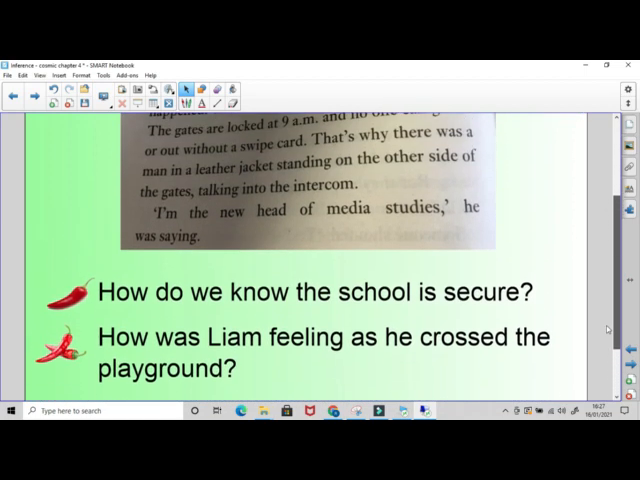
scroll("up", 3)
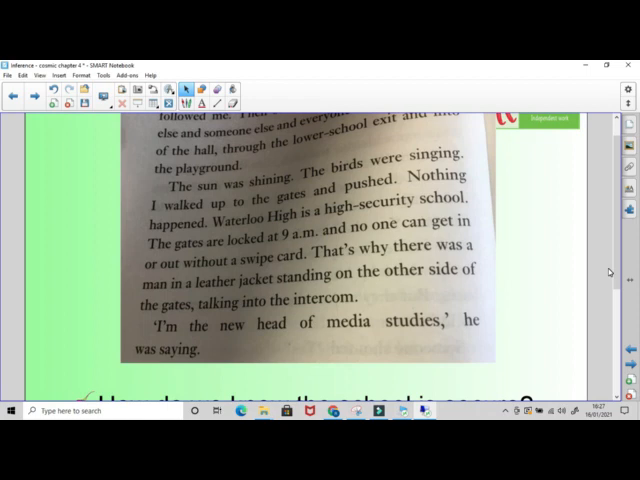
mouse_move(368, 64)
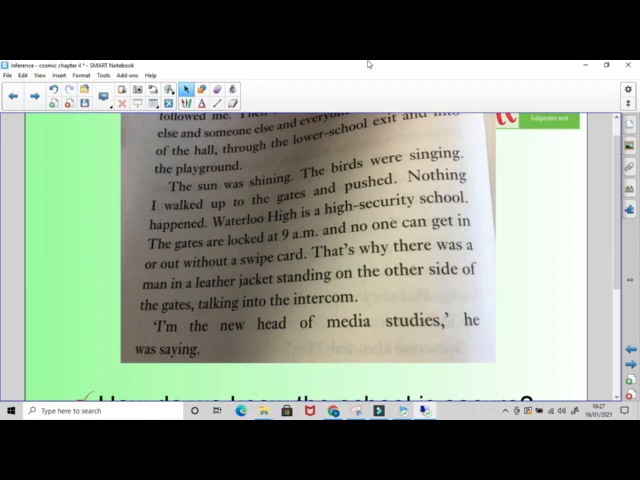